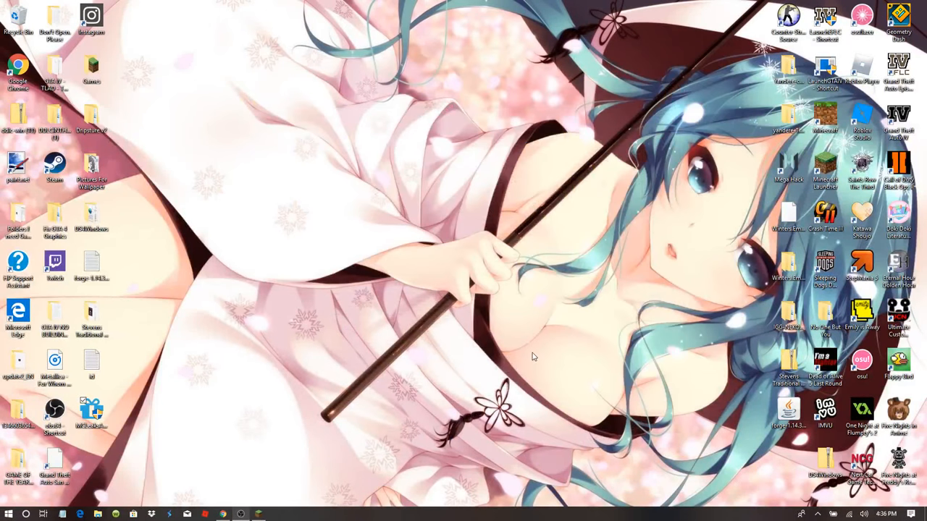
{"action": "mouse_move", "coordinate": [519, 344]}
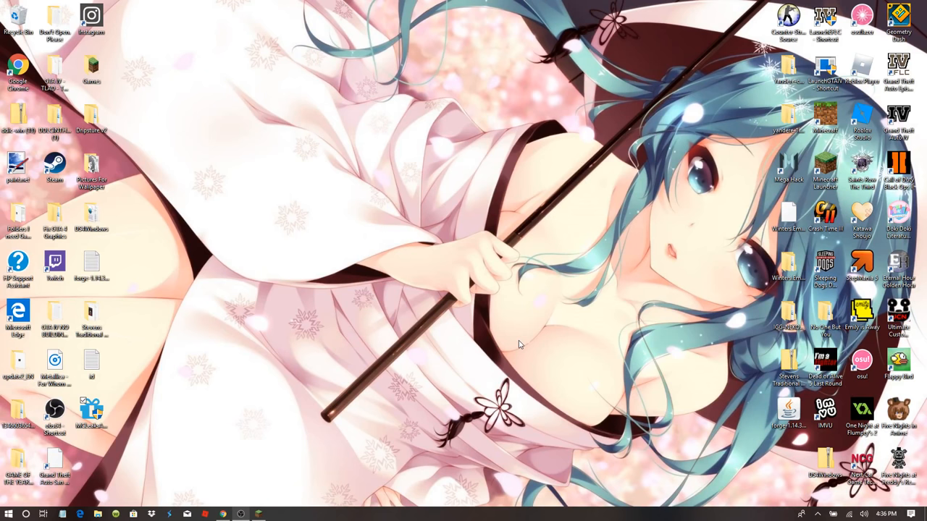
{"action": "mouse_move", "coordinate": [246, 503]}
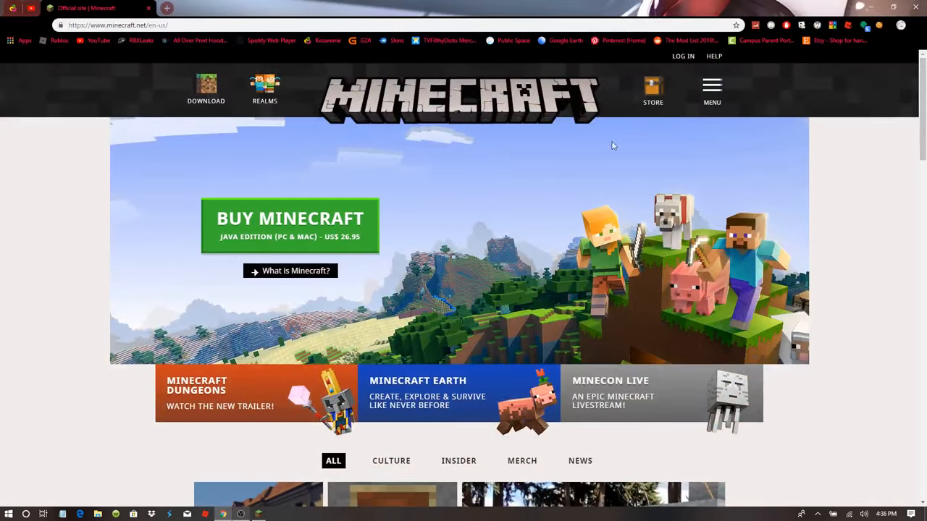
Step: Log in to the Minecraft account on minecraft.net and view its profile
{"action": "left_click", "coordinate": [682, 56]}
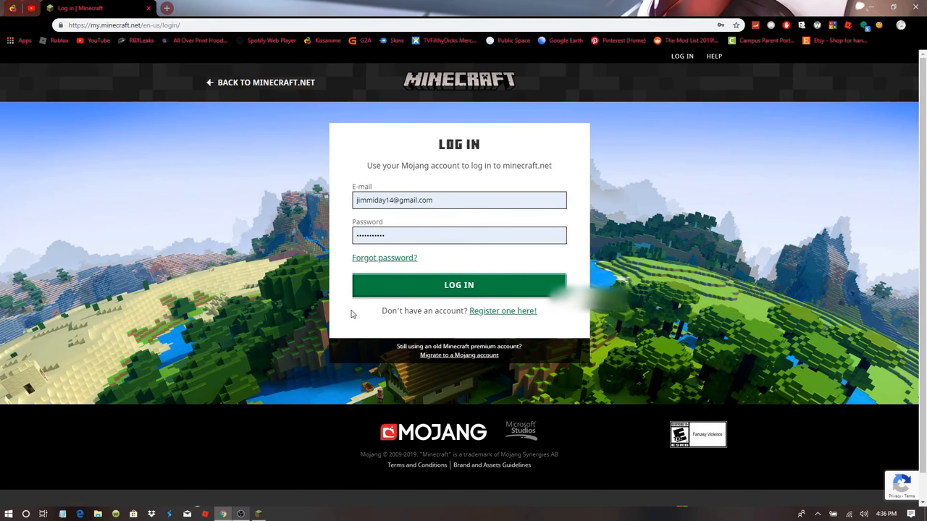
{"action": "left_click", "coordinate": [458, 285]}
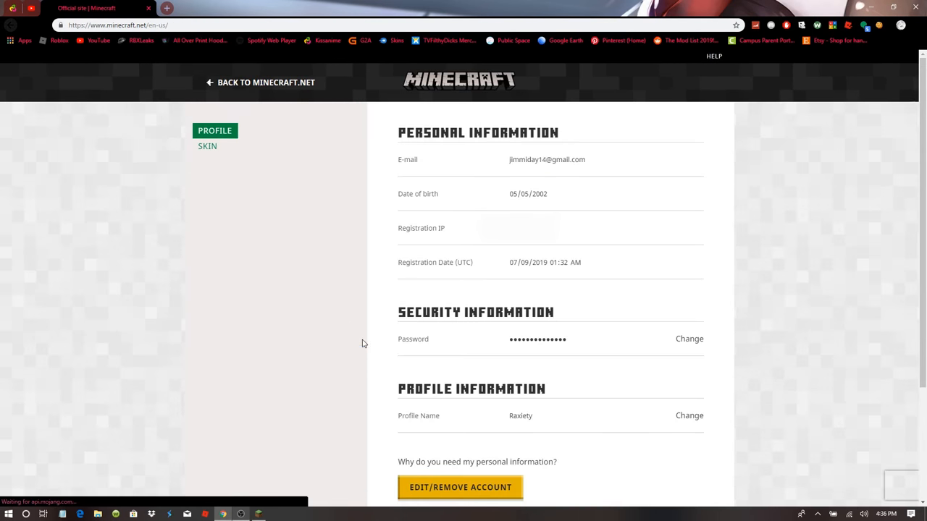
{"action": "left_click", "coordinate": [260, 82]}
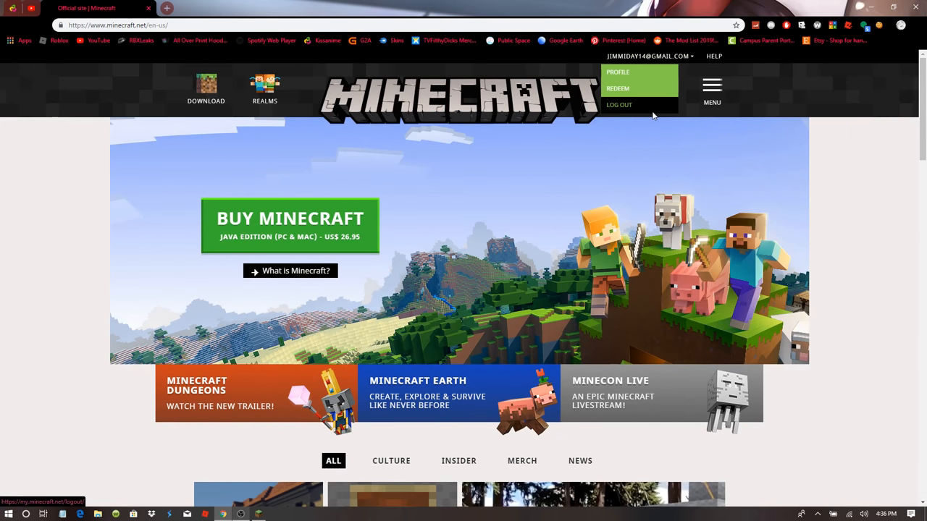
Step: Log out of the account and reopen the login page
{"action": "left_click", "coordinate": [619, 104]}
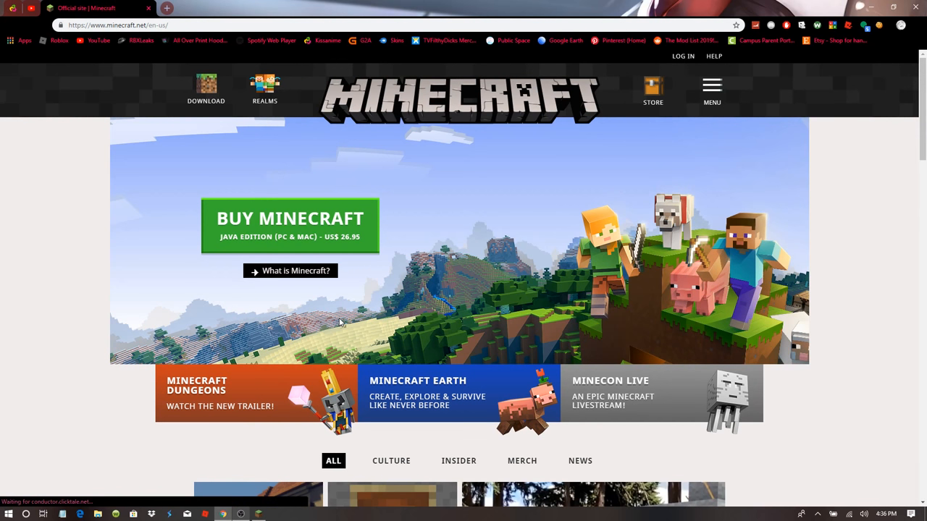
{"action": "mouse_move", "coordinate": [536, 214]}
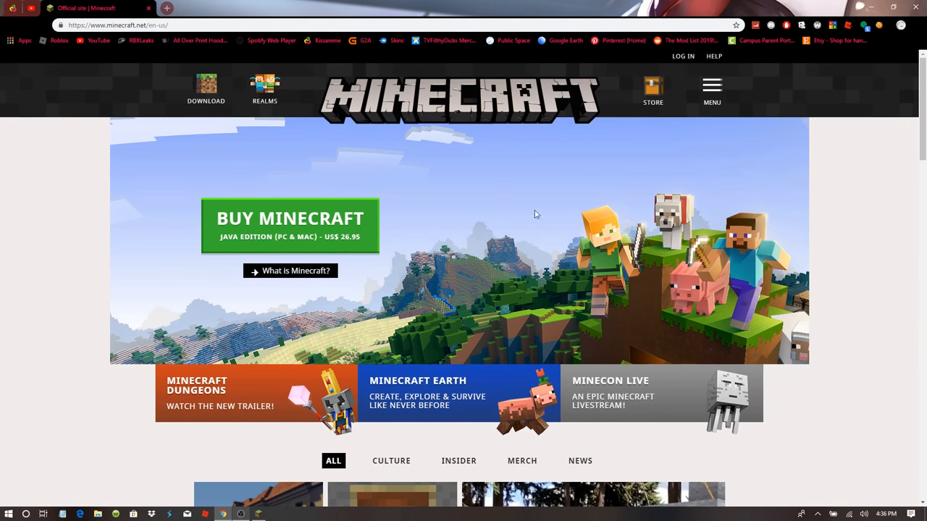
{"action": "left_click", "coordinate": [682, 56]}
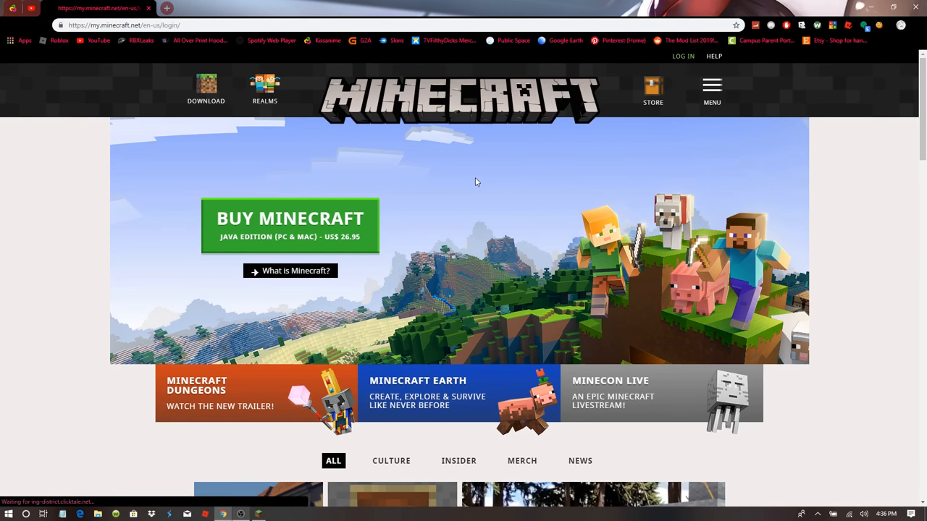
{"action": "left_click", "coordinate": [682, 56]}
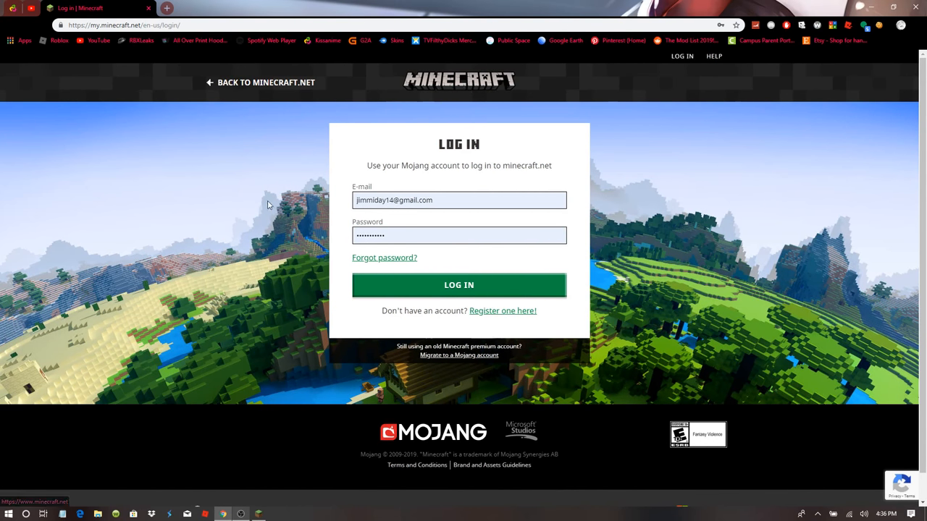
{"action": "mouse_move", "coordinate": [233, 263]}
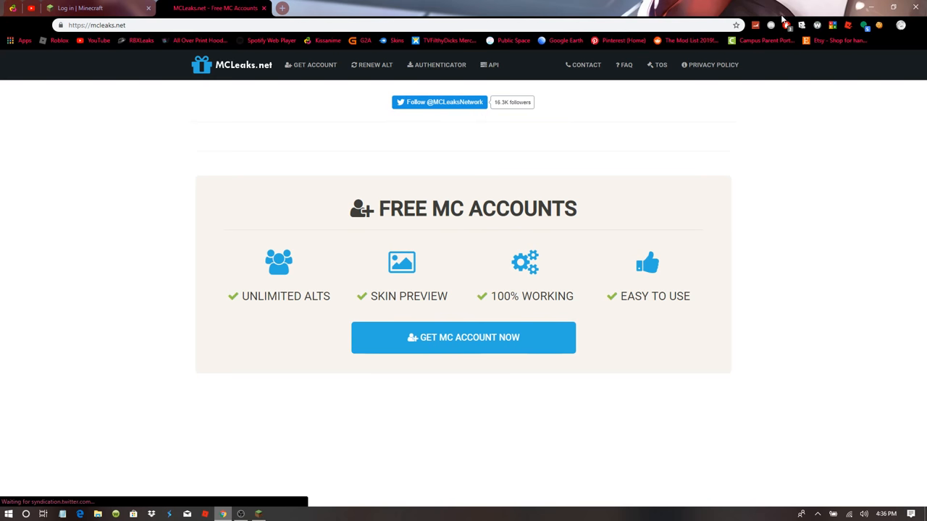
Step: Open mcleaks.net in a new tab and reload past the adblock warning
{"action": "left_click", "coordinate": [787, 24]}
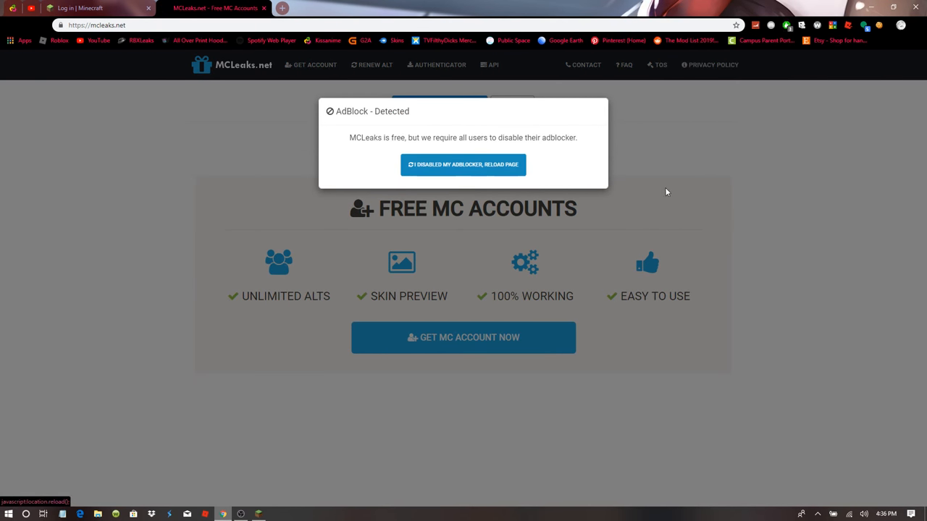
{"action": "left_click", "coordinate": [463, 165]}
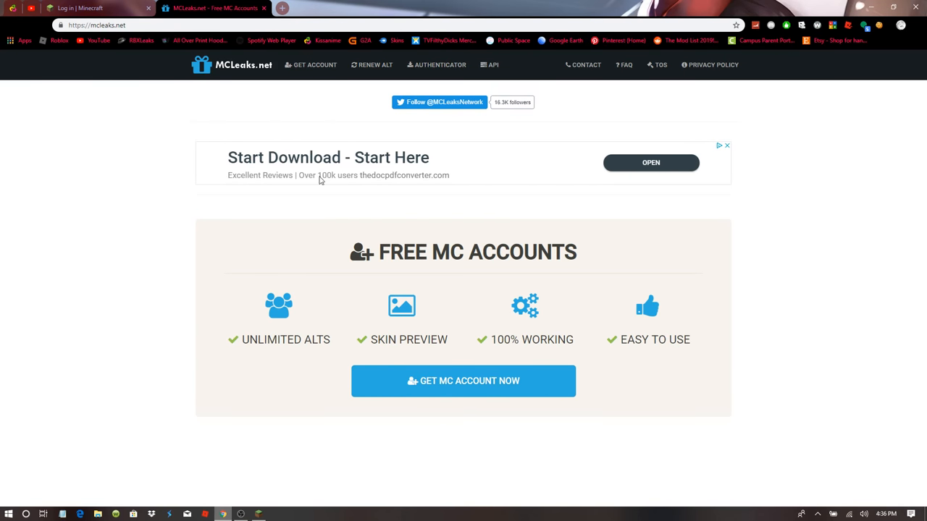
{"action": "mouse_move", "coordinate": [470, 12]}
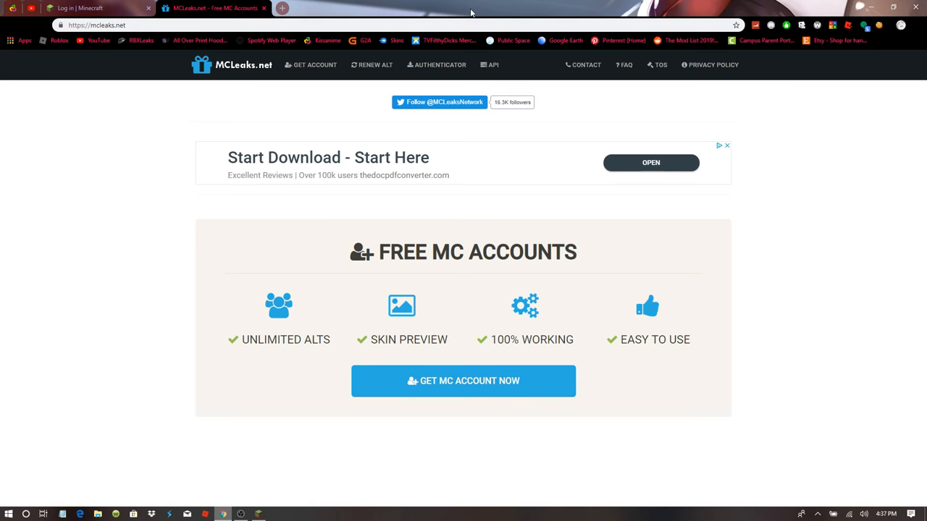
{"action": "mouse_move", "coordinate": [449, 391]}
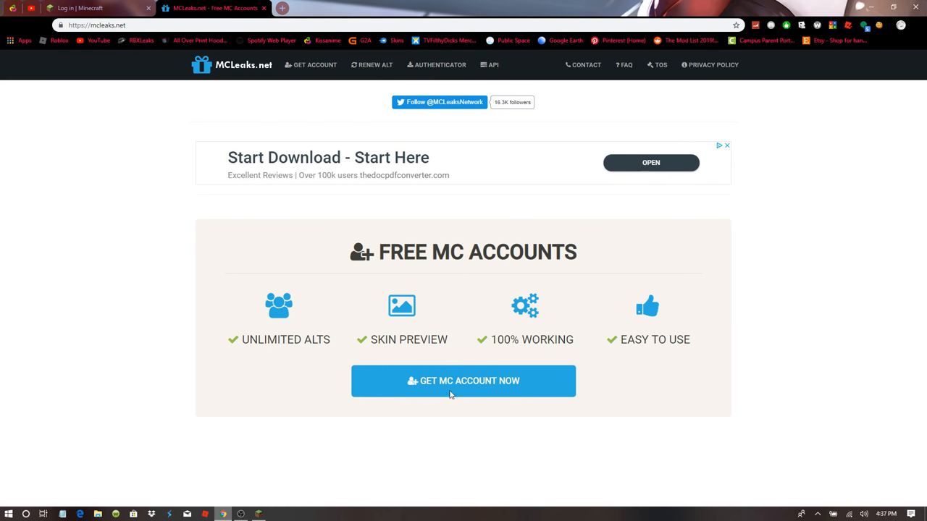
{"action": "mouse_move", "coordinate": [362, 135]}
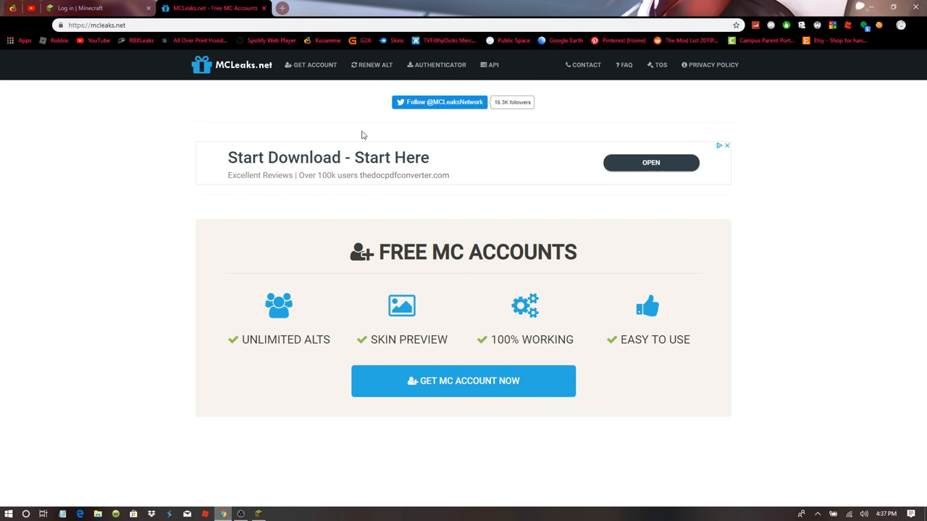
{"action": "mouse_move", "coordinate": [440, 65]}
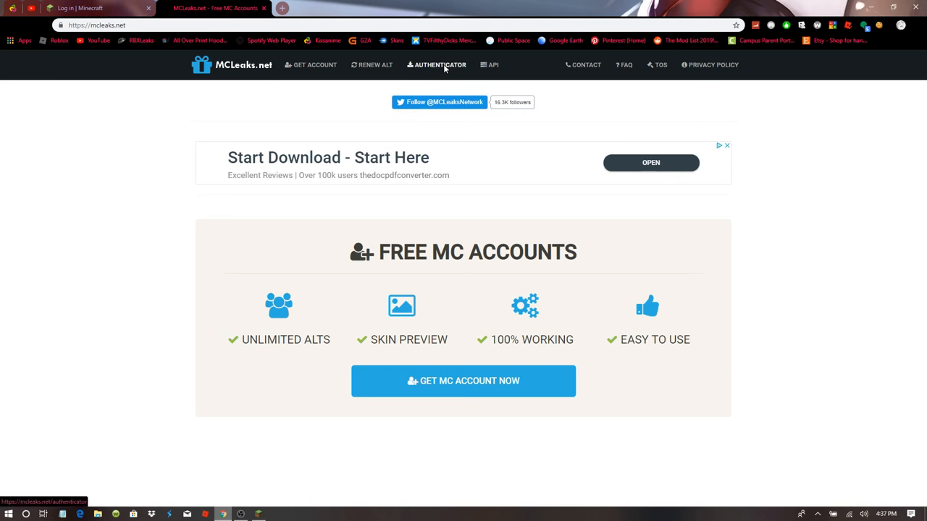
Step: Download the Windows MCLeaks Authenticator, launch it, and dismiss the antivirus warning
{"action": "left_click", "coordinate": [436, 64]}
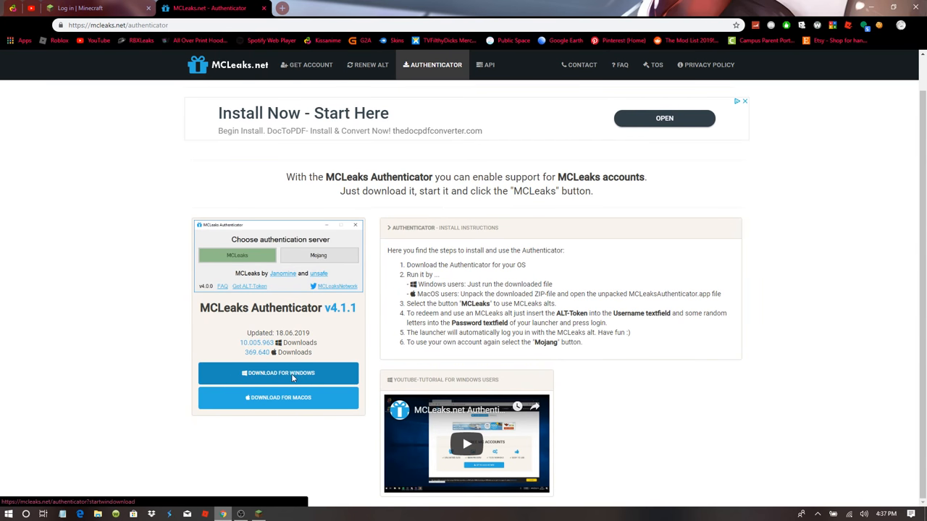
{"action": "left_click", "coordinate": [819, 515]}
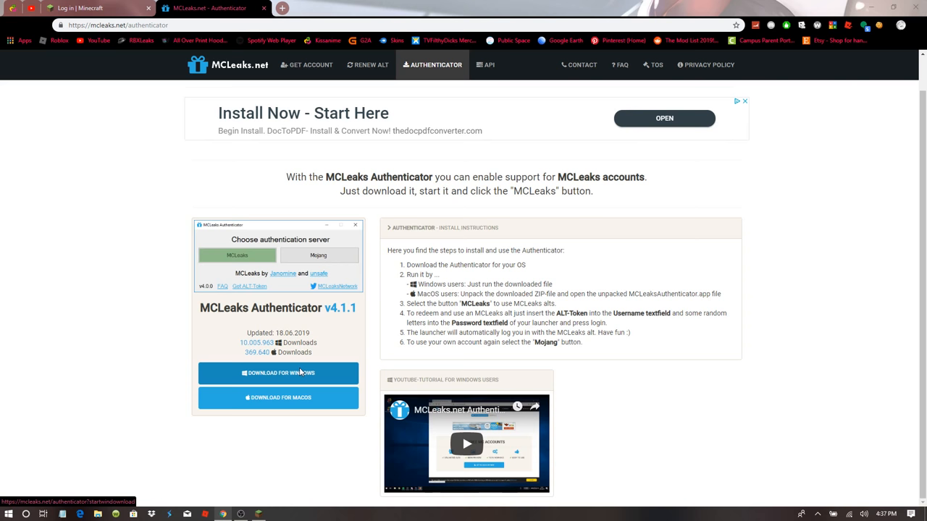
{"action": "double_click", "coordinate": [342, 307]}
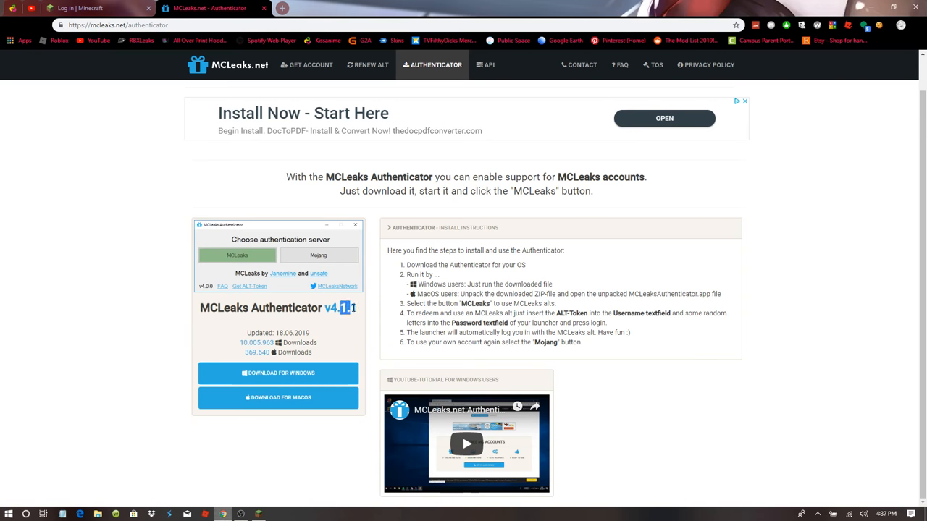
{"action": "double_click", "coordinate": [341, 308]}
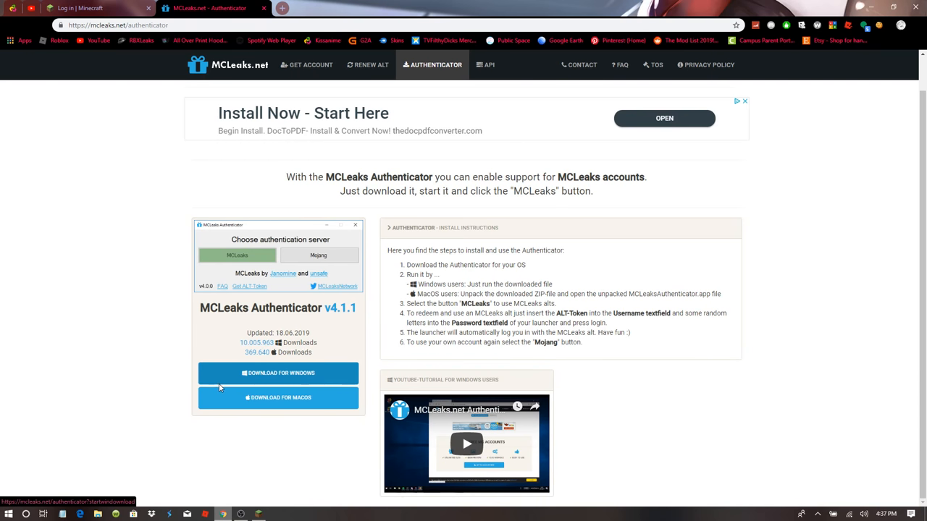
{"action": "mouse_move", "coordinate": [801, 70]}
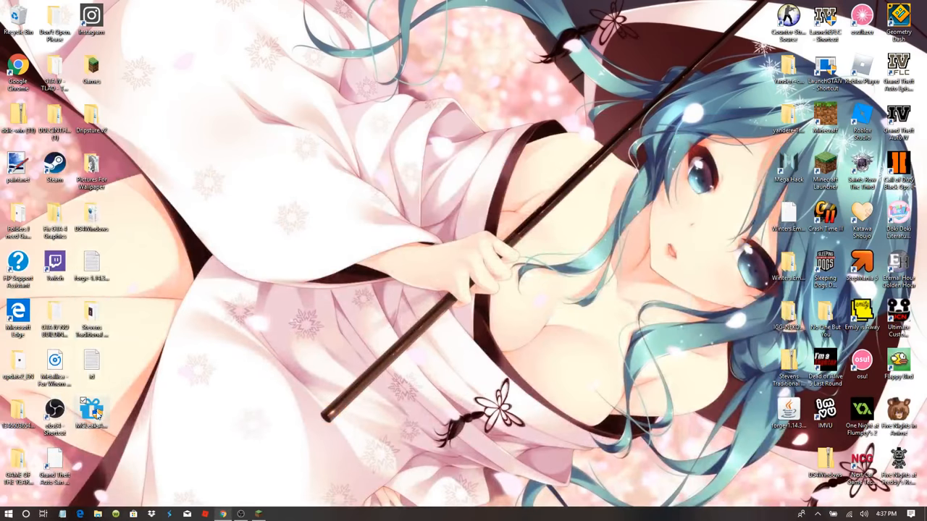
{"action": "double_click", "coordinate": [92, 410]}
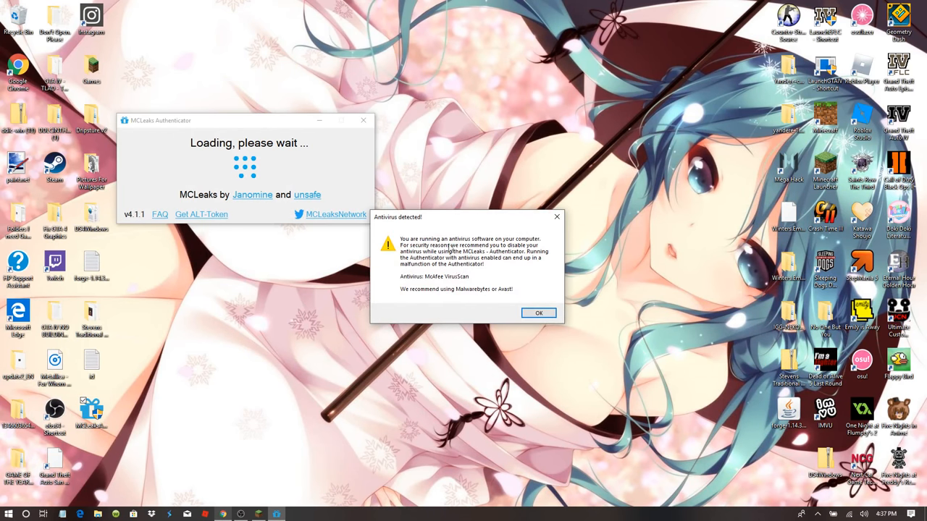
{"action": "left_click", "coordinate": [539, 312]}
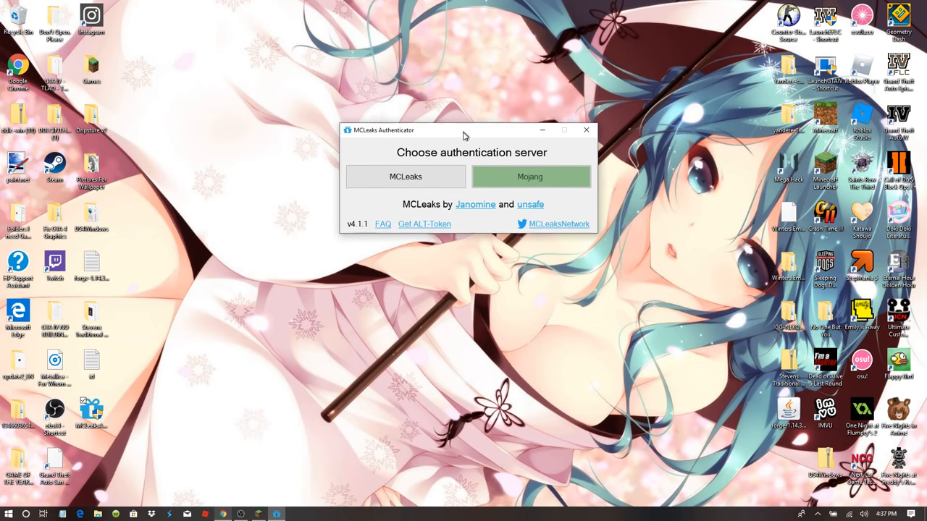
Step: Move the Authenticator window aside on the desktop
{"action": "left_click_drag", "start_coordinate": [463, 130], "coordinate": [454, 166]}
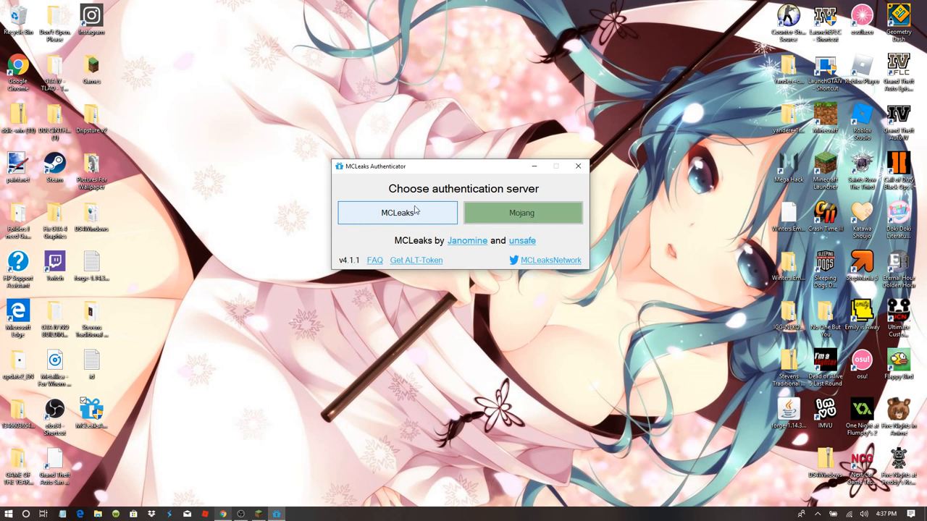
{"action": "mouse_move", "coordinate": [521, 213]}
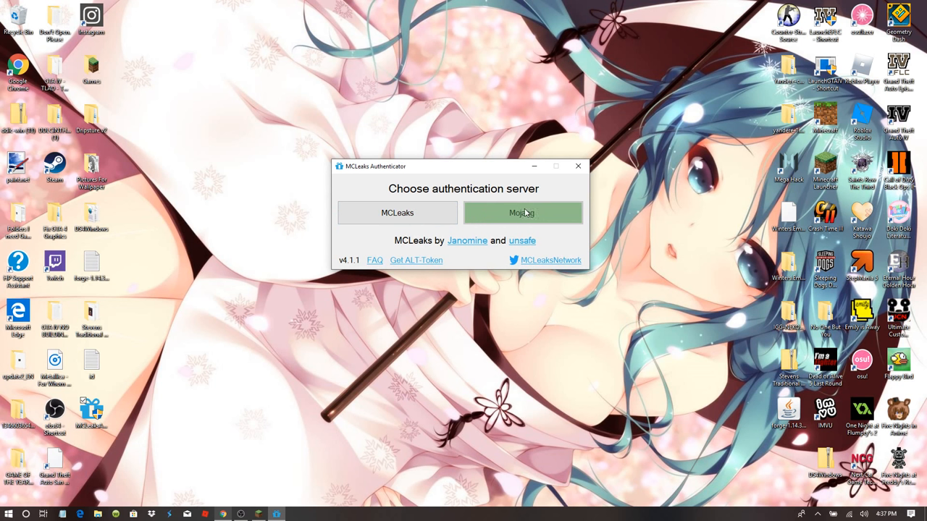
{"action": "mouse_move", "coordinate": [534, 211]}
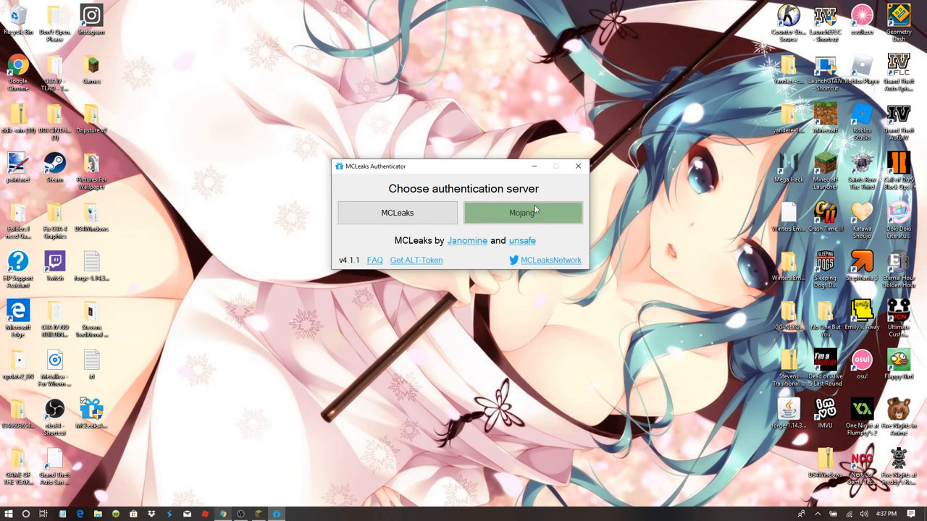
{"action": "mouse_move", "coordinate": [489, 277]}
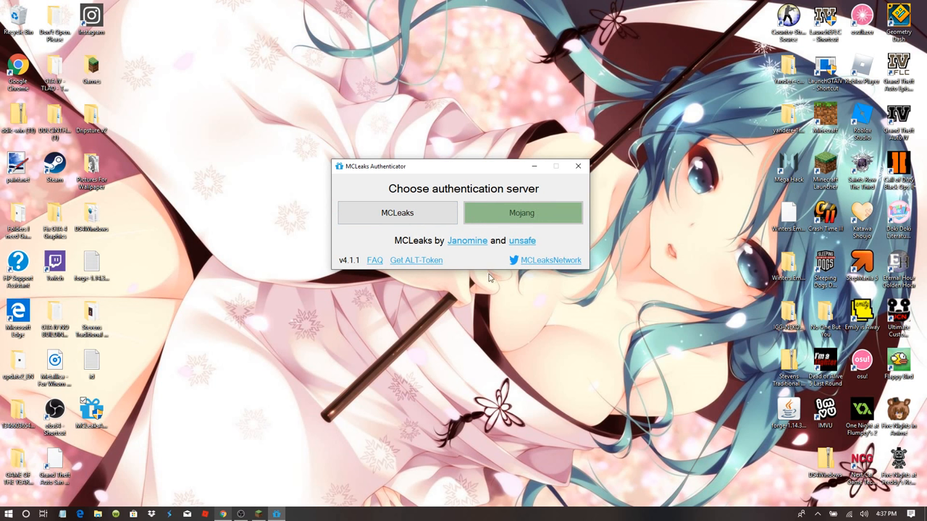
{"action": "mouse_move", "coordinate": [497, 230]}
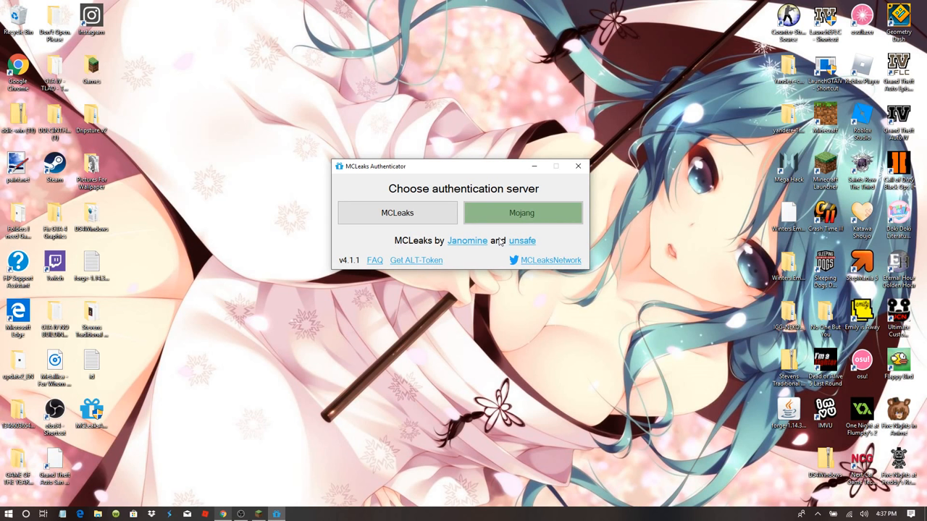
{"action": "mouse_move", "coordinate": [548, 220]}
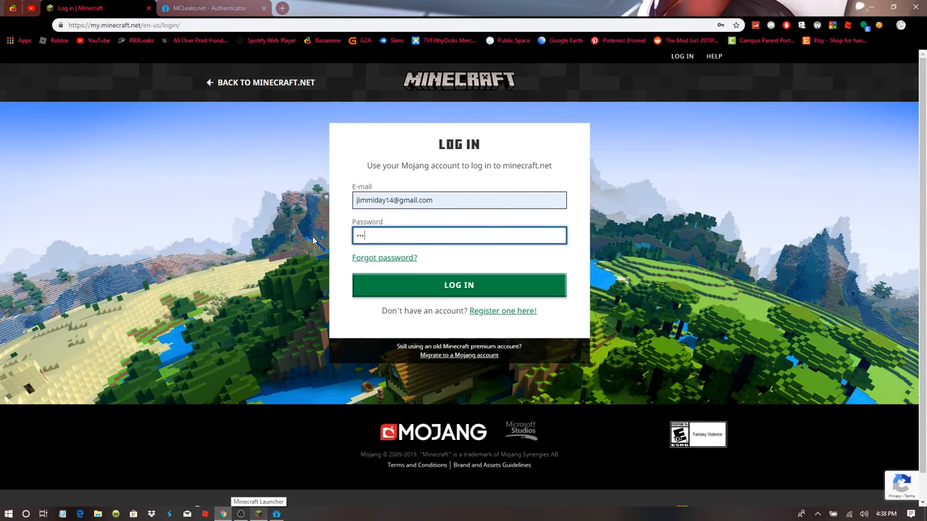
Step: Log in to minecraft.net with the Mojang password and return to the home page
{"action": "type", "text": "password"}
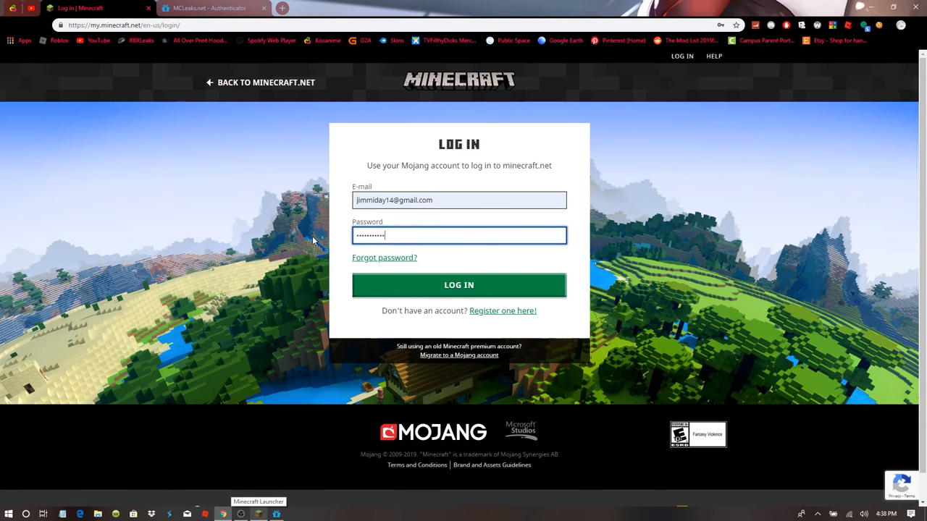
{"action": "left_click", "coordinate": [458, 285]}
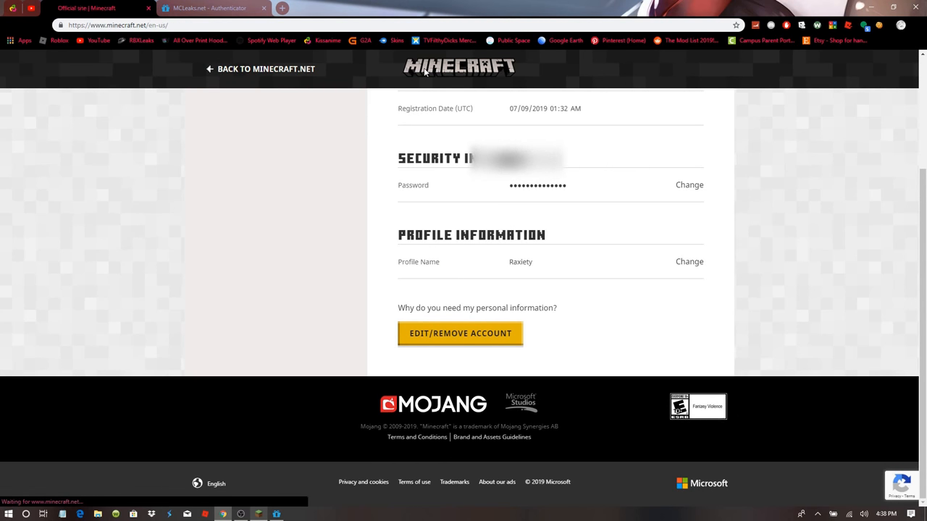
{"action": "left_click", "coordinate": [260, 68]}
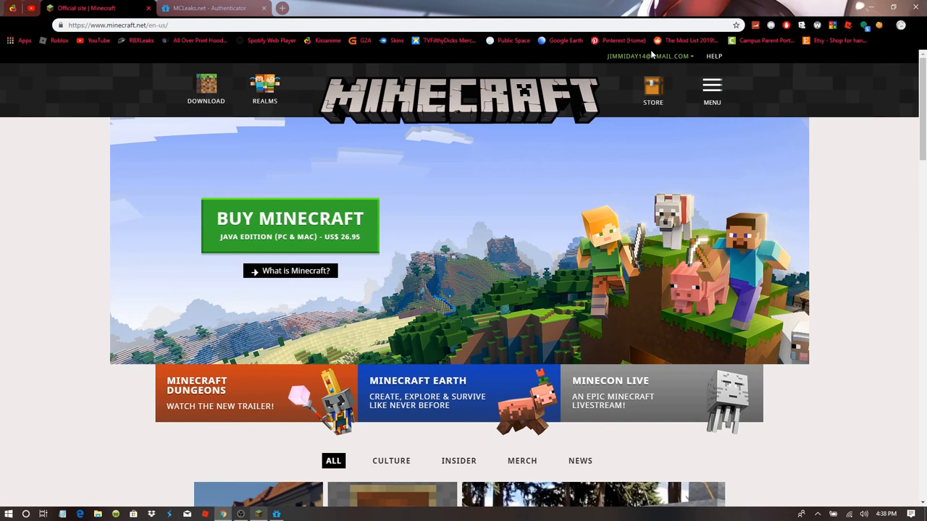
{"action": "scroll", "scroll_direction": "down", "scroll_amount": 3}
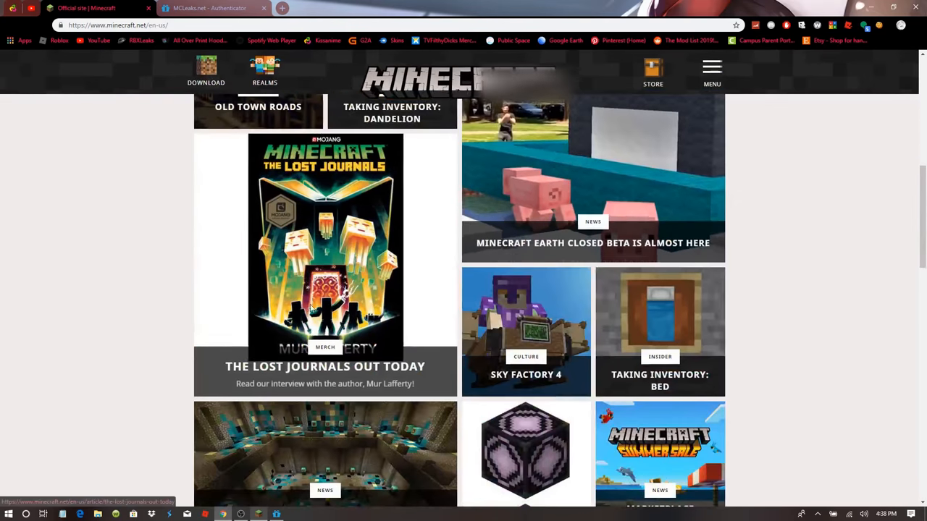
{"action": "scroll", "scroll_direction": "up", "scroll_amount": 3}
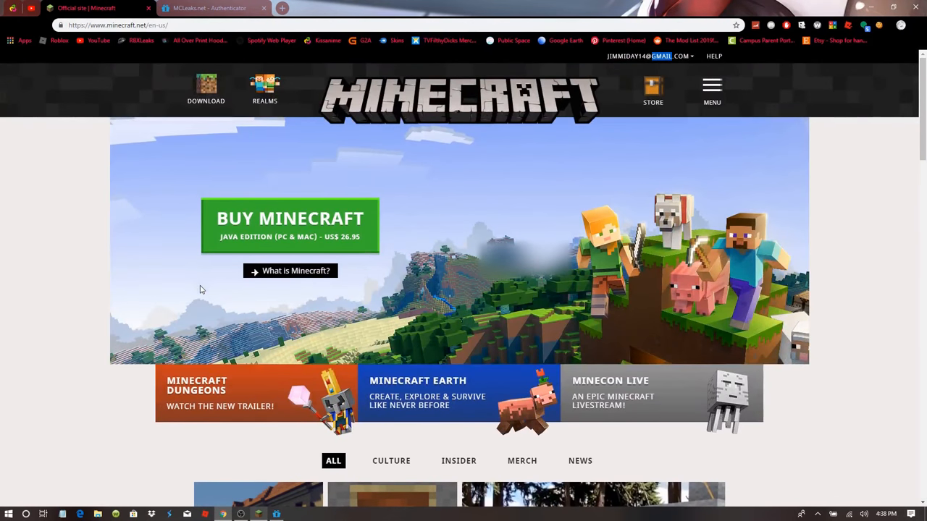
{"action": "mouse_move", "coordinate": [305, 498]}
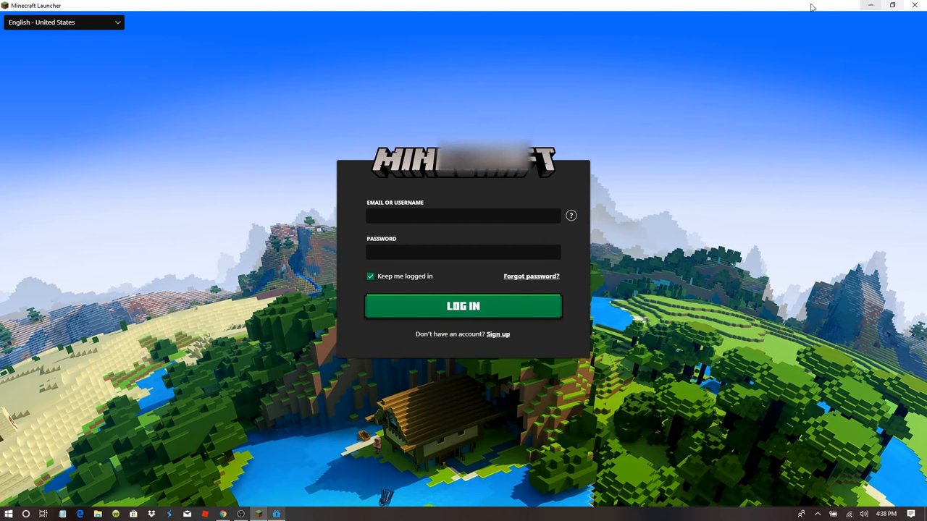
{"action": "left_click", "coordinate": [463, 216]}
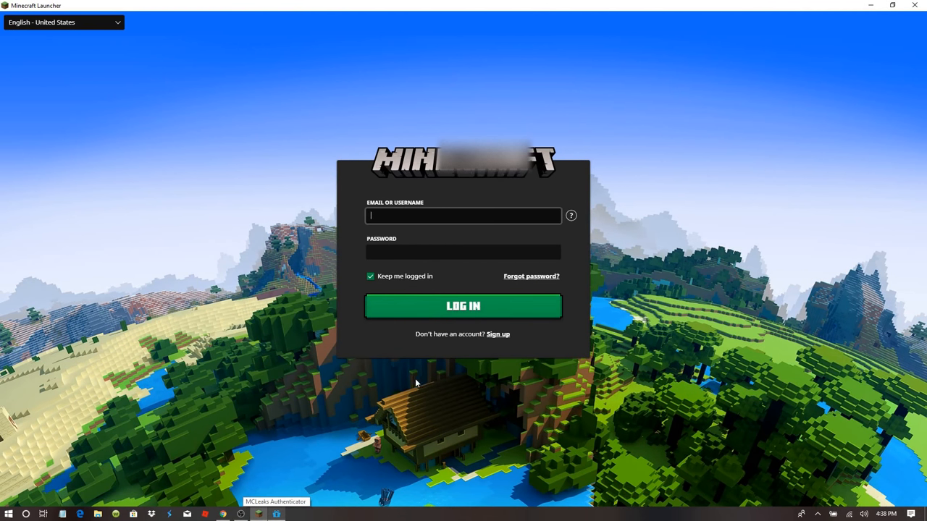
{"action": "mouse_move", "coordinate": [284, 251]}
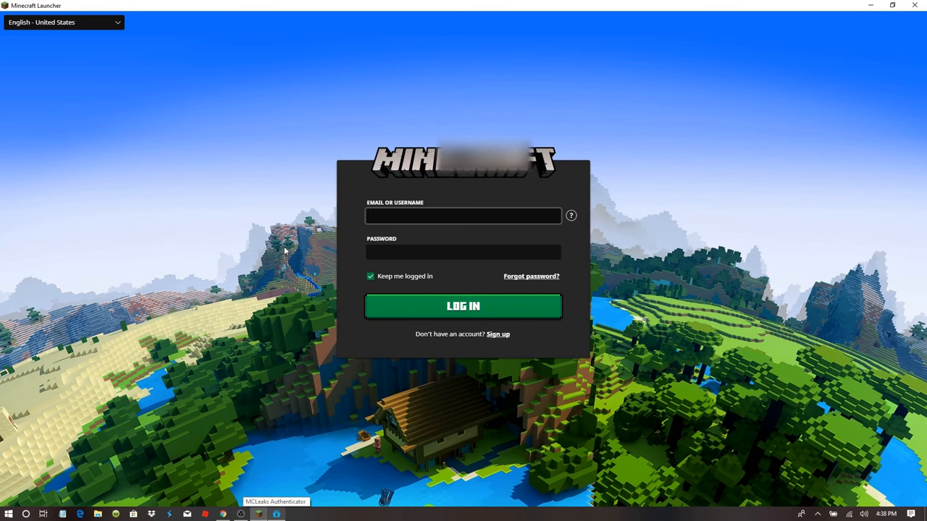
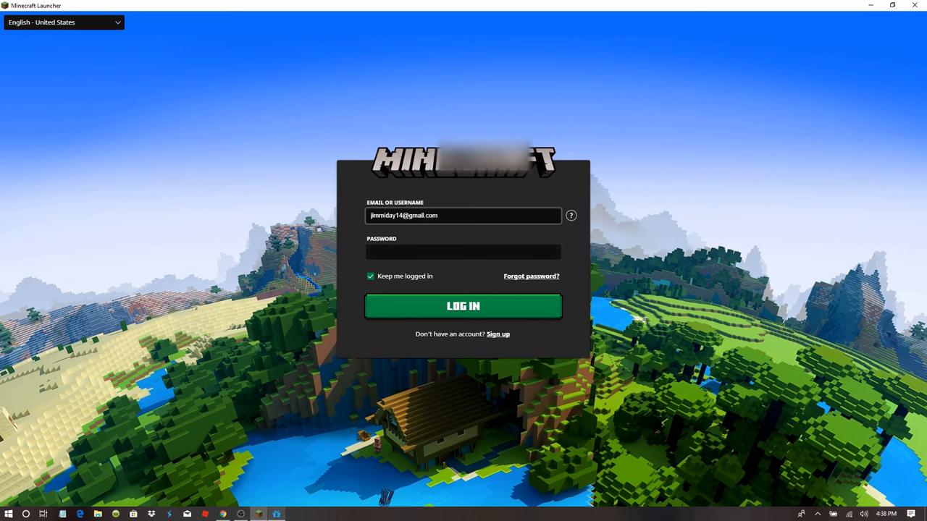
{"action": "type", "text": "password"}
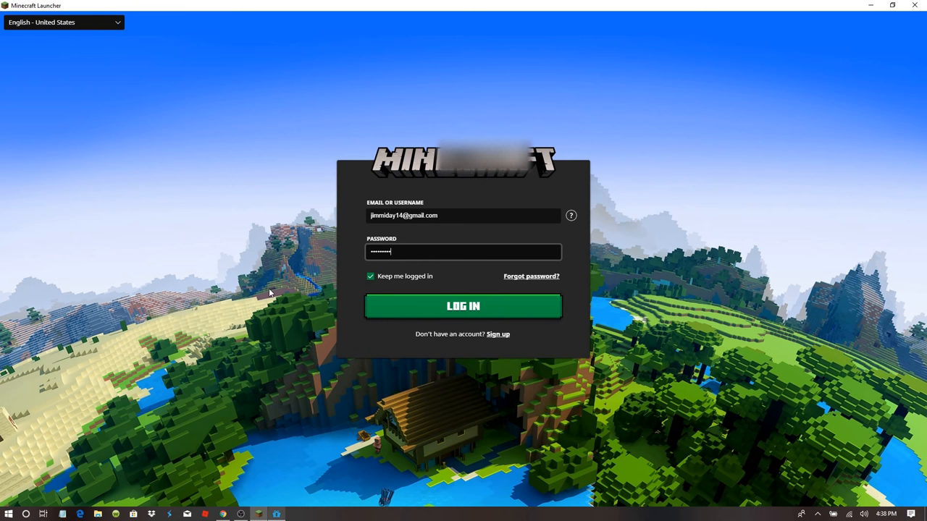
{"action": "left_click", "coordinate": [463, 305]}
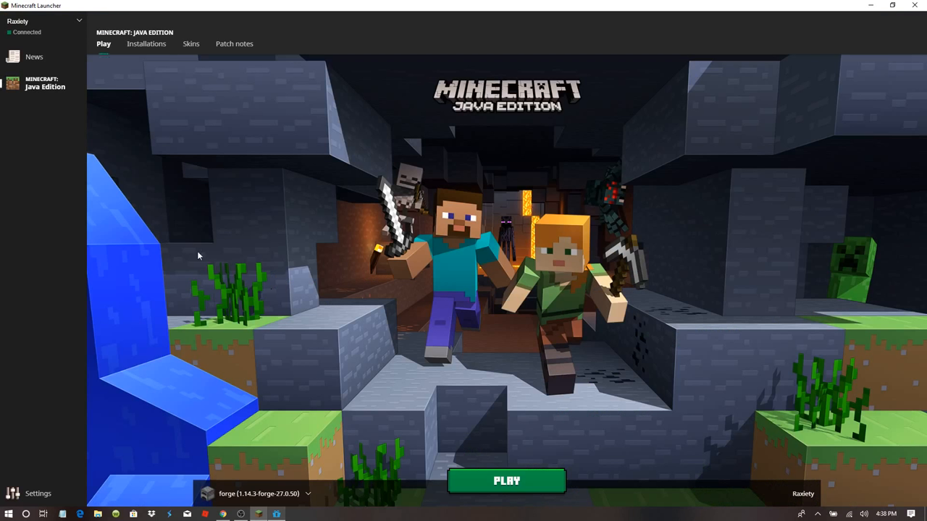
{"action": "mouse_move", "coordinate": [83, 123]}
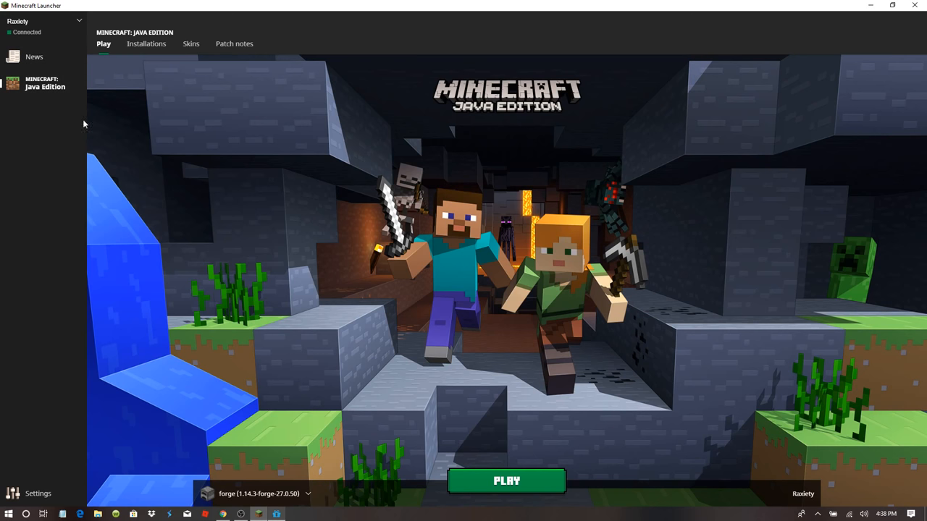
{"action": "mouse_move", "coordinate": [265, 493]}
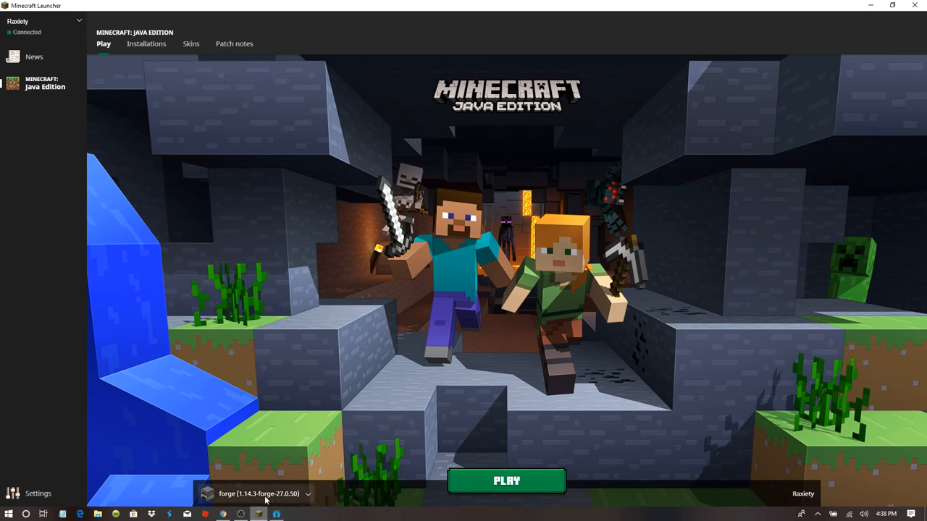
{"action": "mouse_move", "coordinate": [259, 493]}
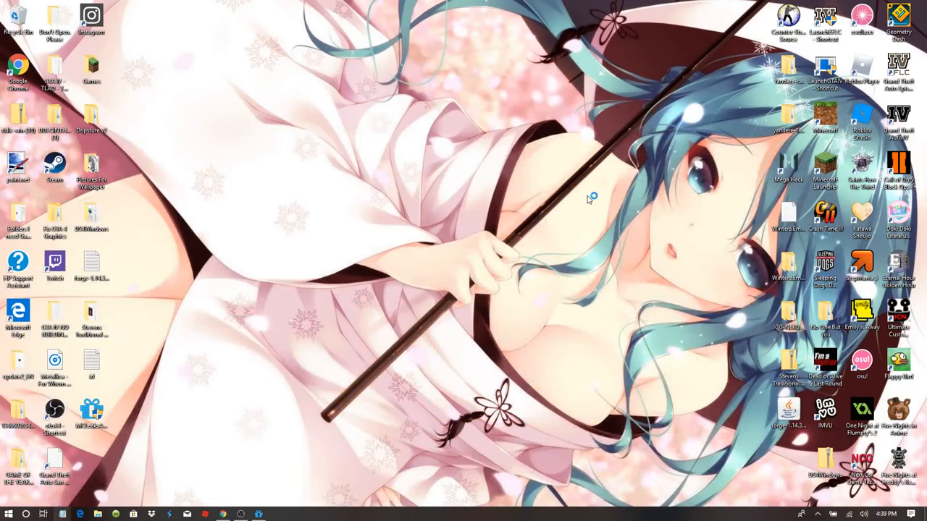
{"action": "mouse_move", "coordinate": [268, 444]}
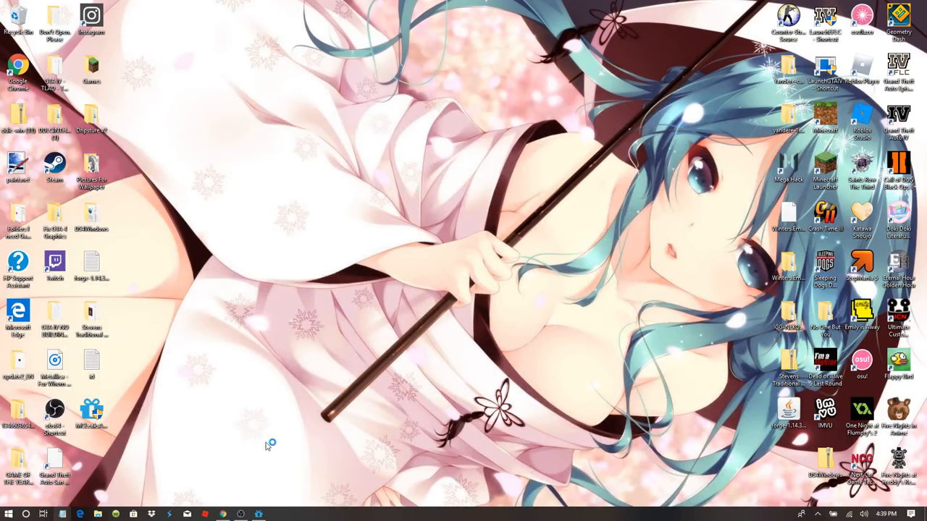
{"action": "mouse_move", "coordinate": [543, 229]}
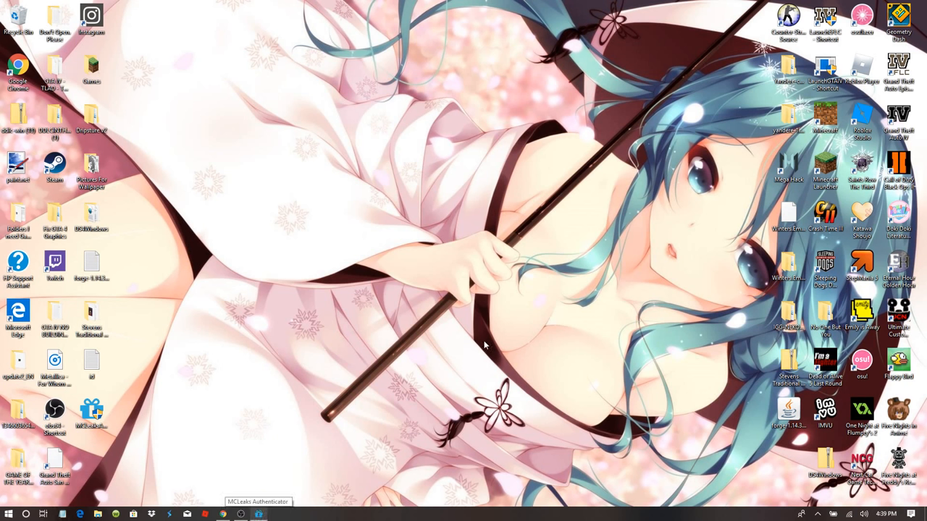
{"action": "mouse_move", "coordinate": [391, 474]}
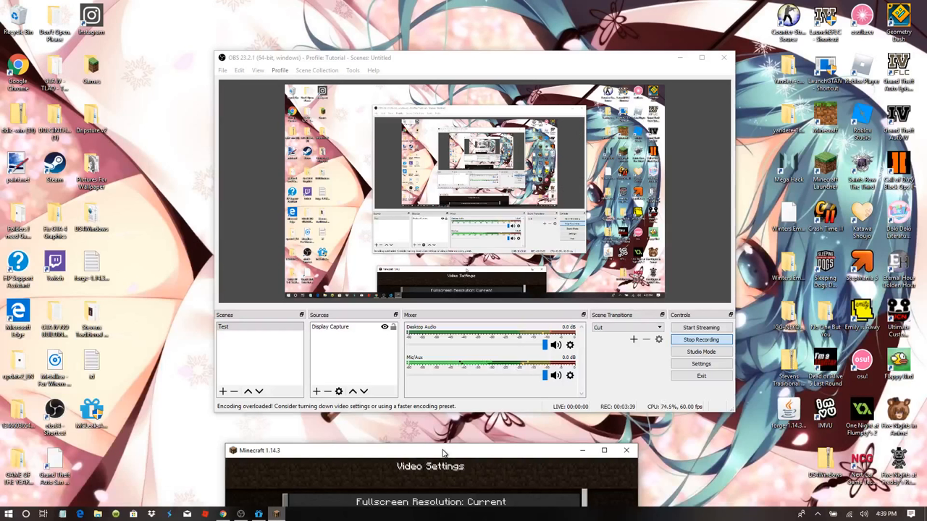
Step: Centre the Minecraft window on screen and maximize it
{"action": "left_click_drag", "start_coordinate": [443, 451], "coordinate": [491, 198]}
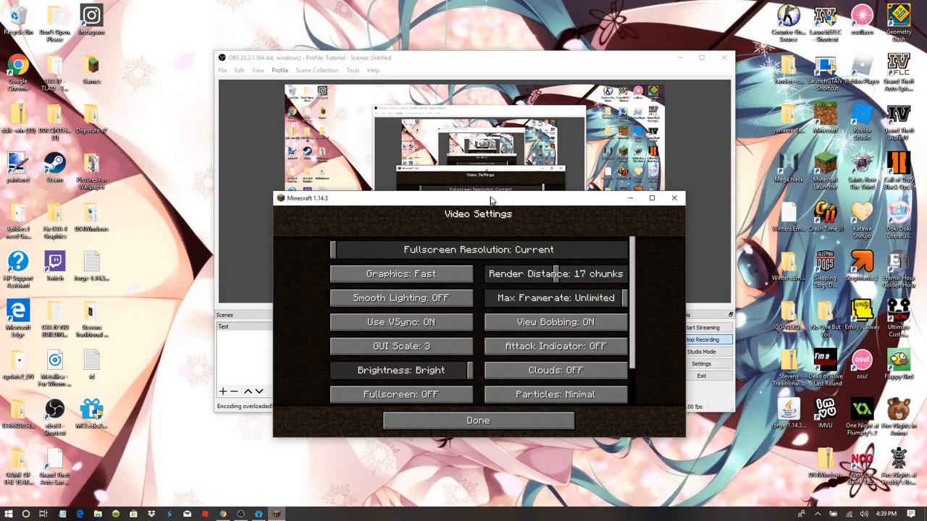
{"action": "left_click", "coordinate": [478, 420]}
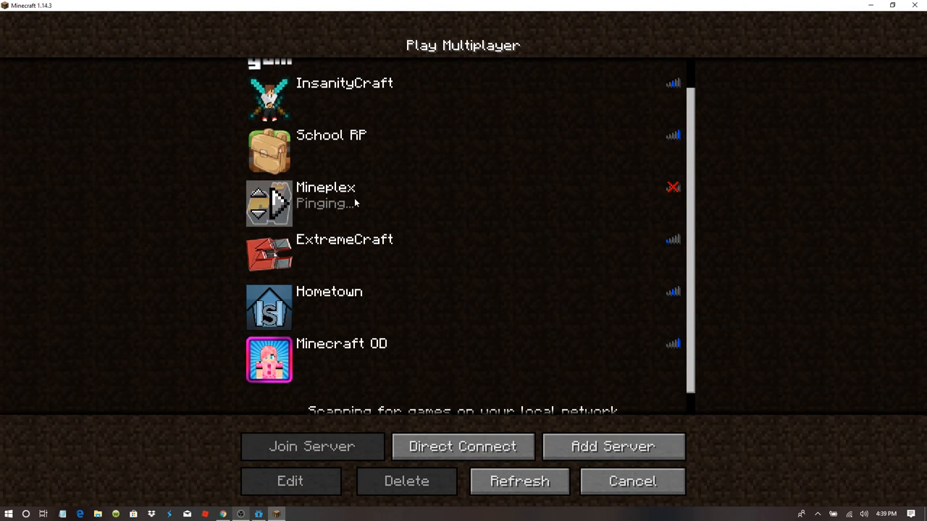
Step: Select Mineplex in the multiplayer server list and join it
{"action": "left_click", "coordinate": [463, 202]}
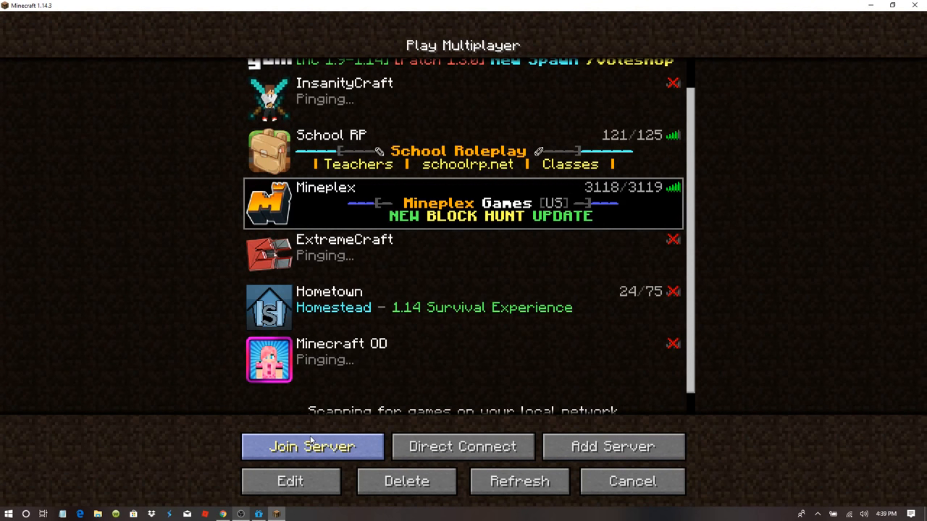
{"action": "left_click", "coordinate": [312, 446]}
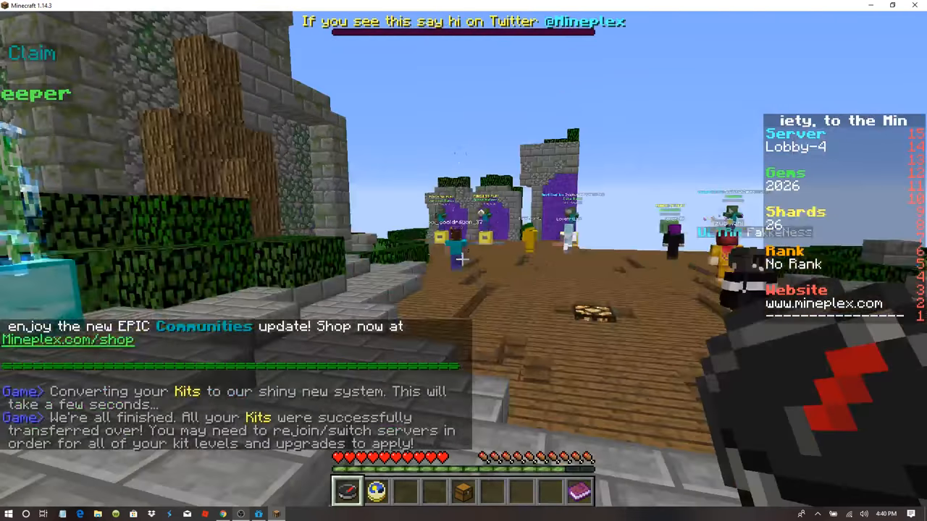
{"action": "mouse_move", "coordinate": [463, 261]}
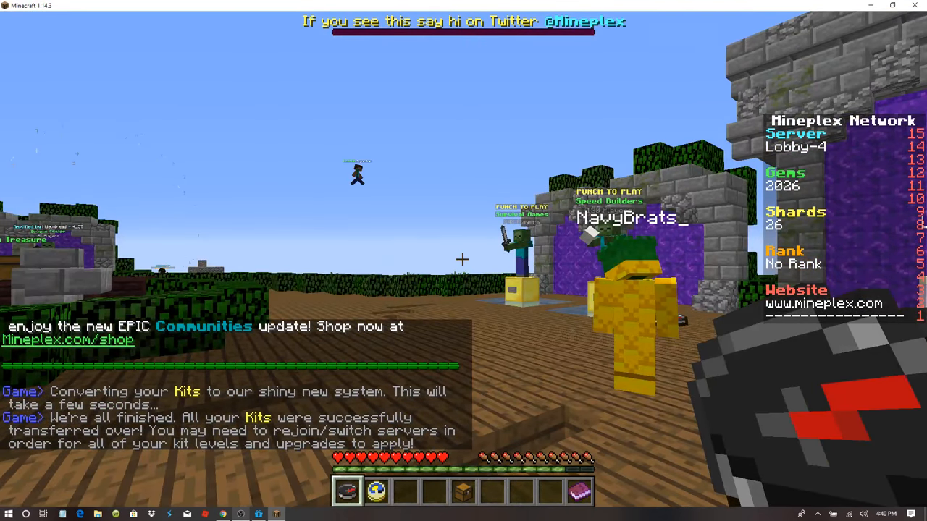
Step: Disconnect from Mineplex through the Esc game menu
{"action": "key", "text": "Escape"}
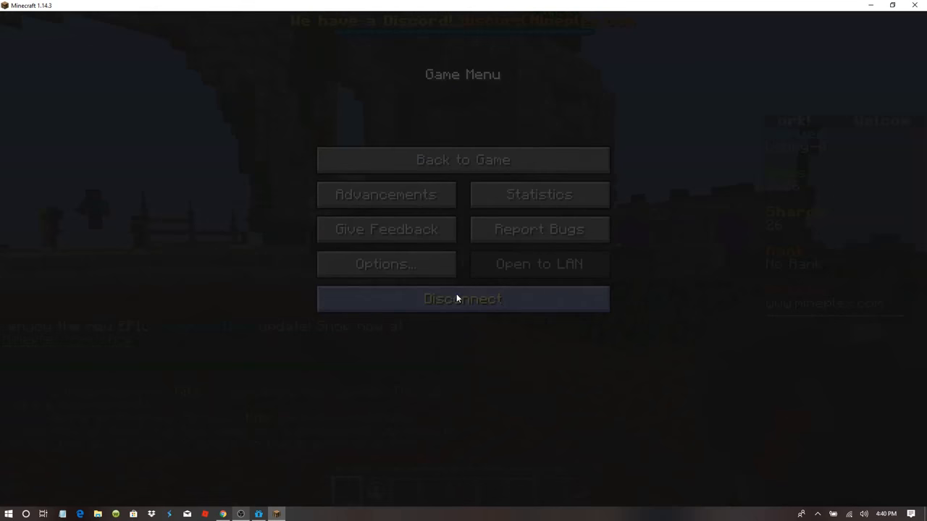
{"action": "left_click", "coordinate": [463, 299]}
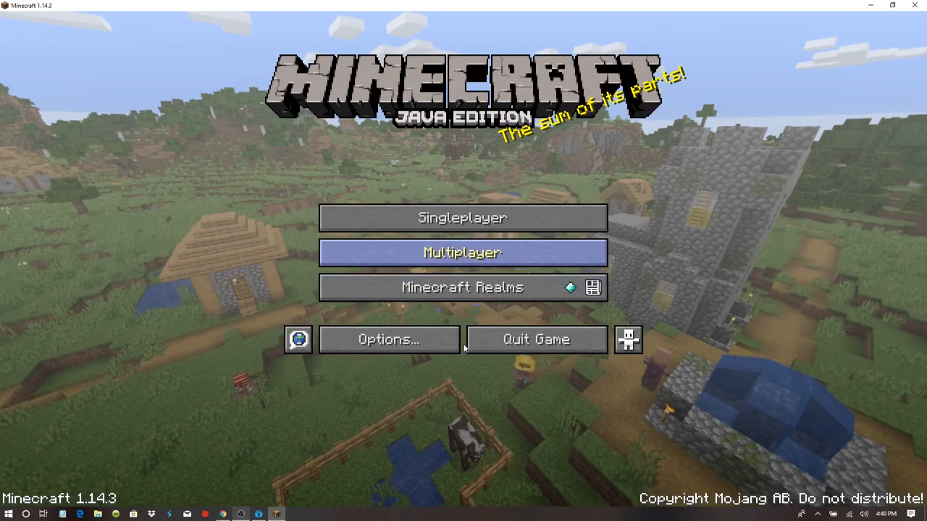